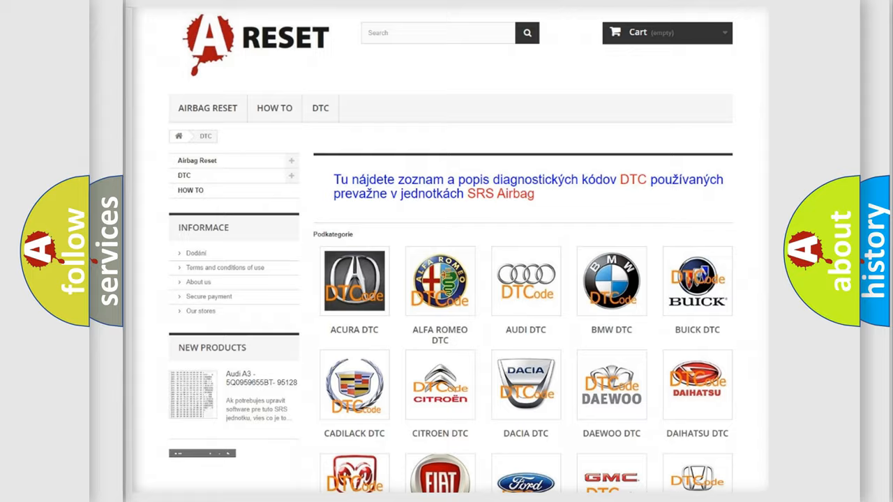
scroll(down, 3)
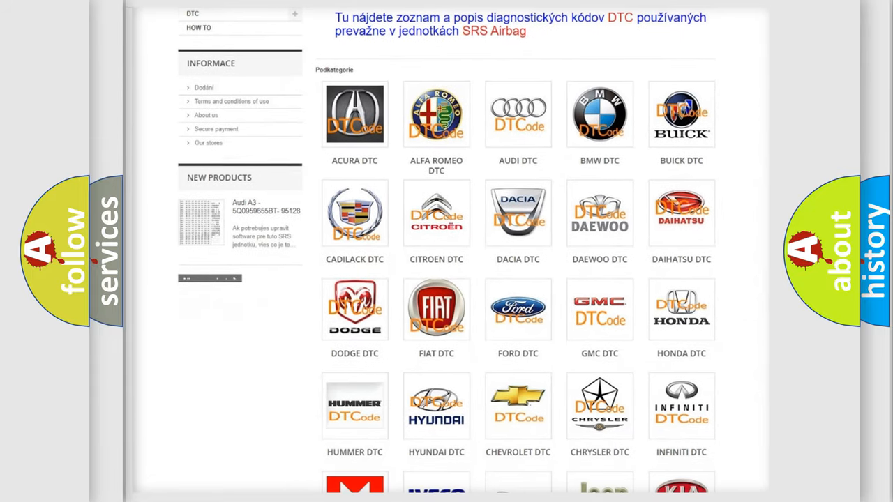